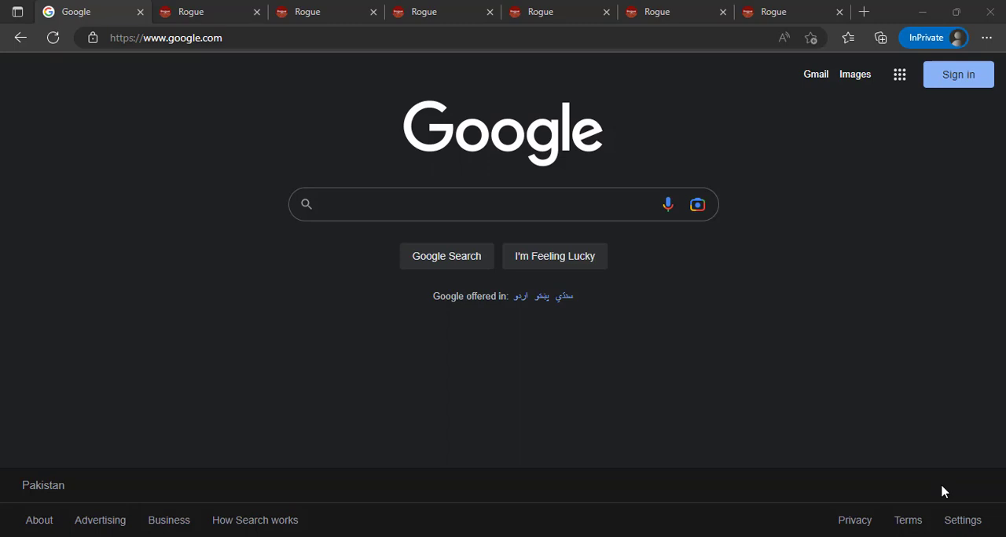
- Show the Rogue homepage at rogue-app.xyz with its full address highlighted
click(208, 11)
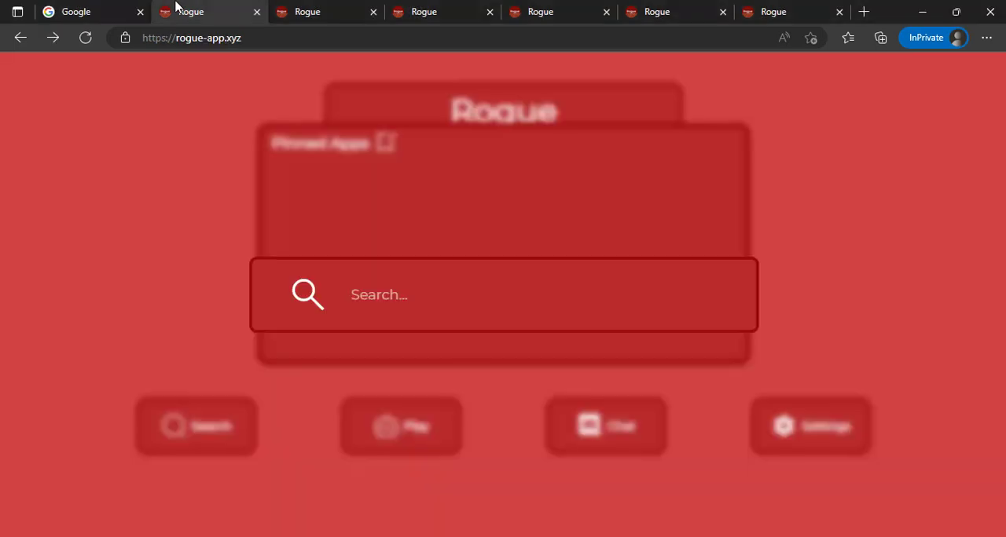
mouse_move(286, 29)
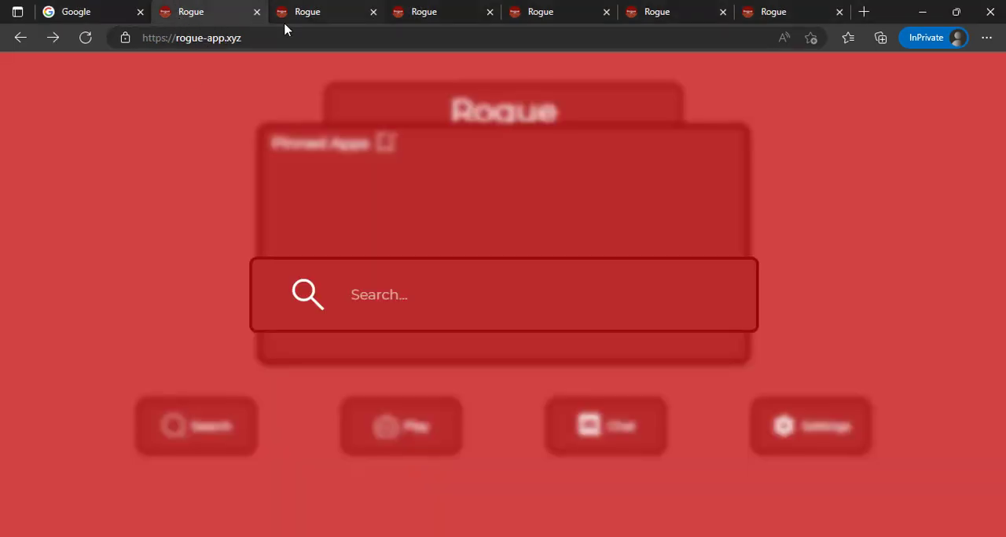
click(191, 38)
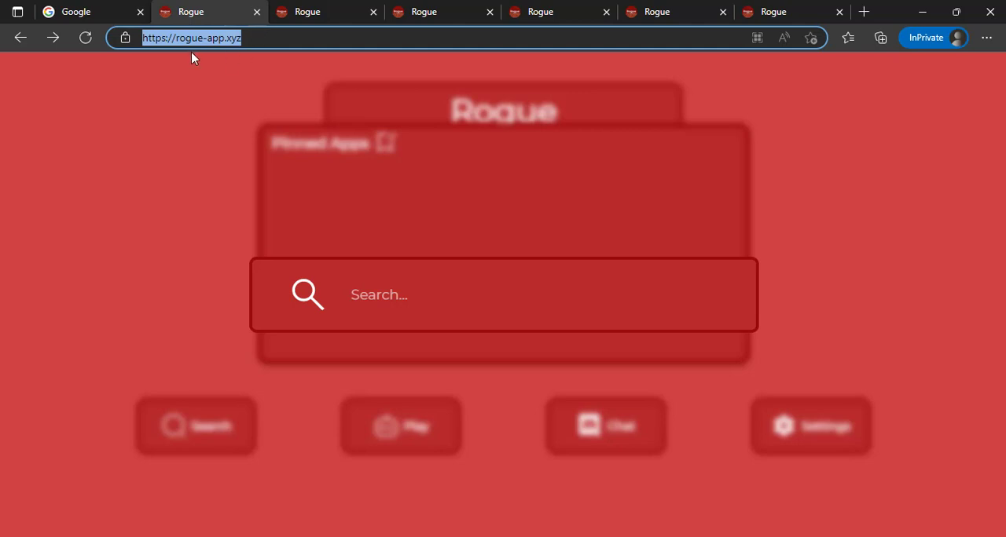
mouse_move(212, 63)
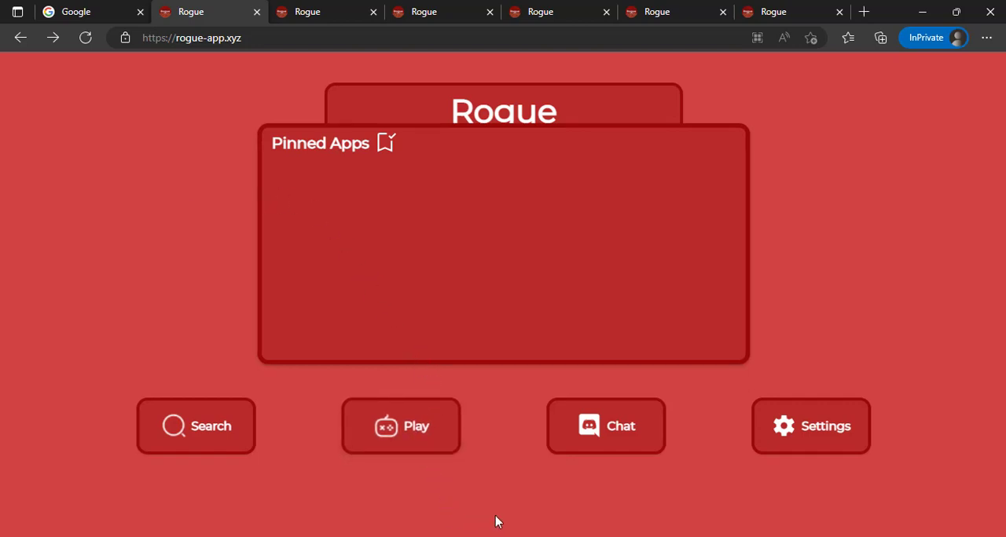
mouse_move(574, 443)
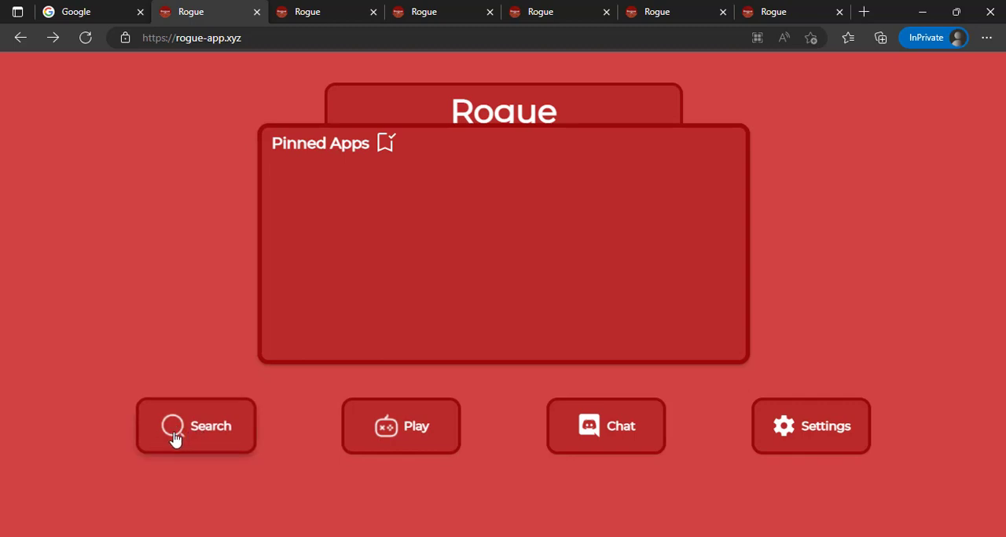
mouse_move(842, 475)
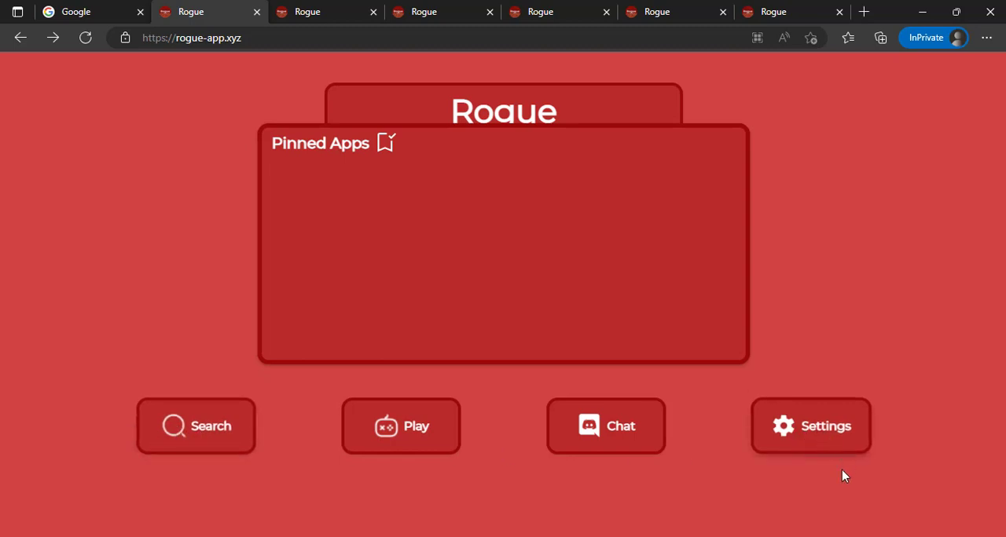
mouse_move(817, 439)
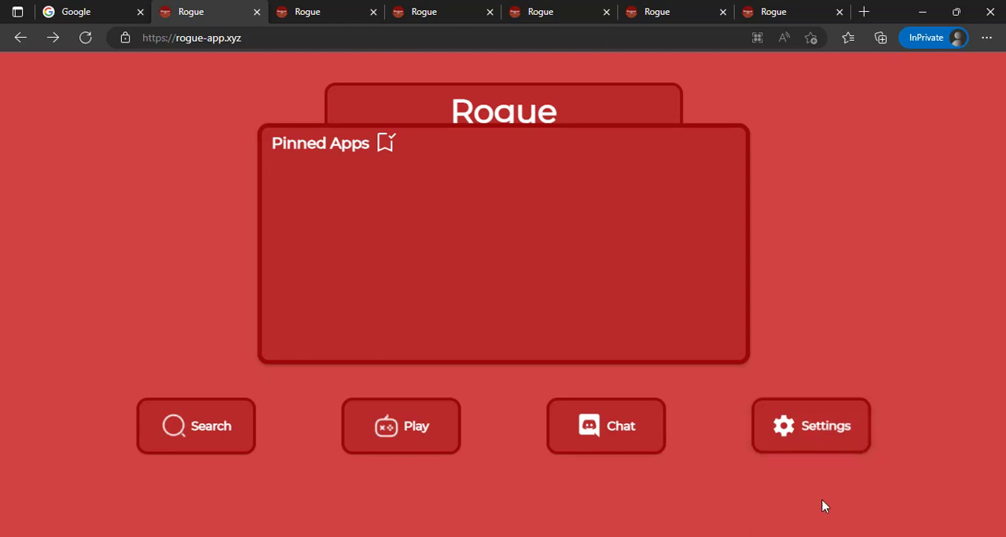
mouse_move(702, 479)
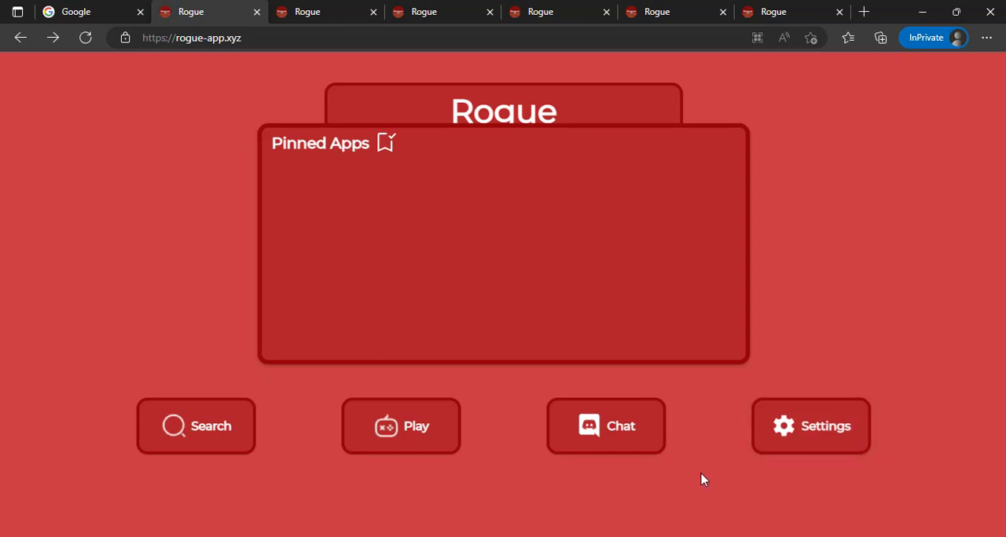
- Show the Rogue mirror at lakesidetuition.info with its address highlighted
click(322, 11)
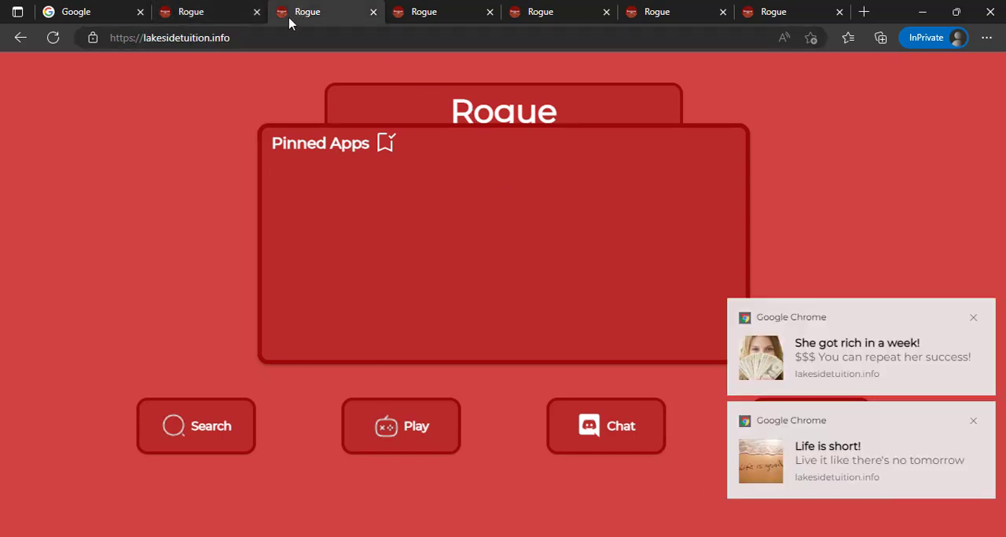
click(170, 38)
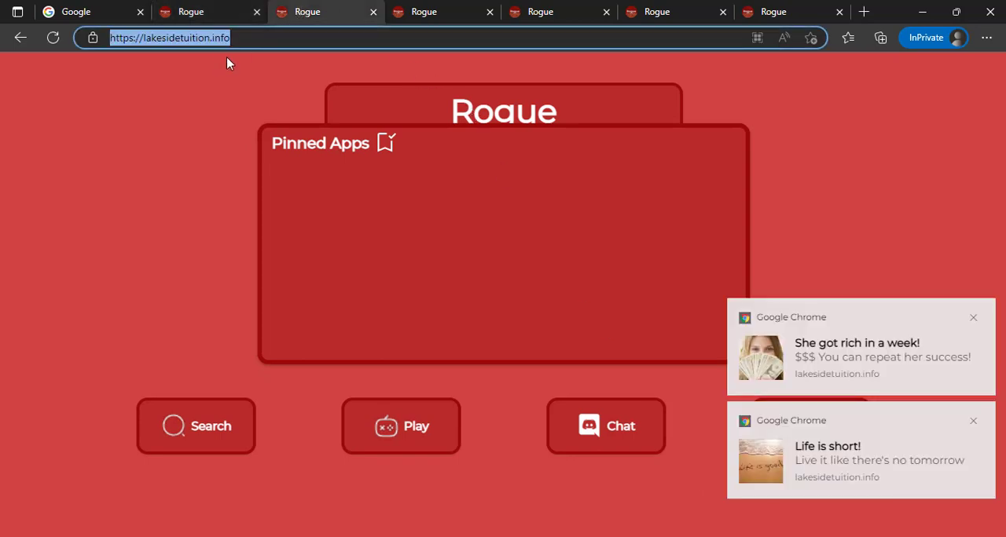
mouse_move(91, 267)
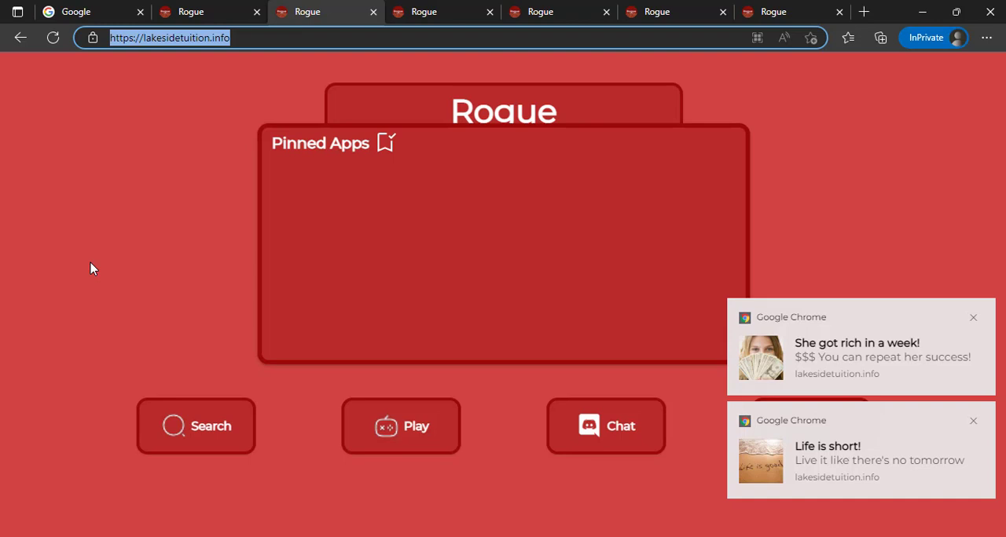
click(197, 12)
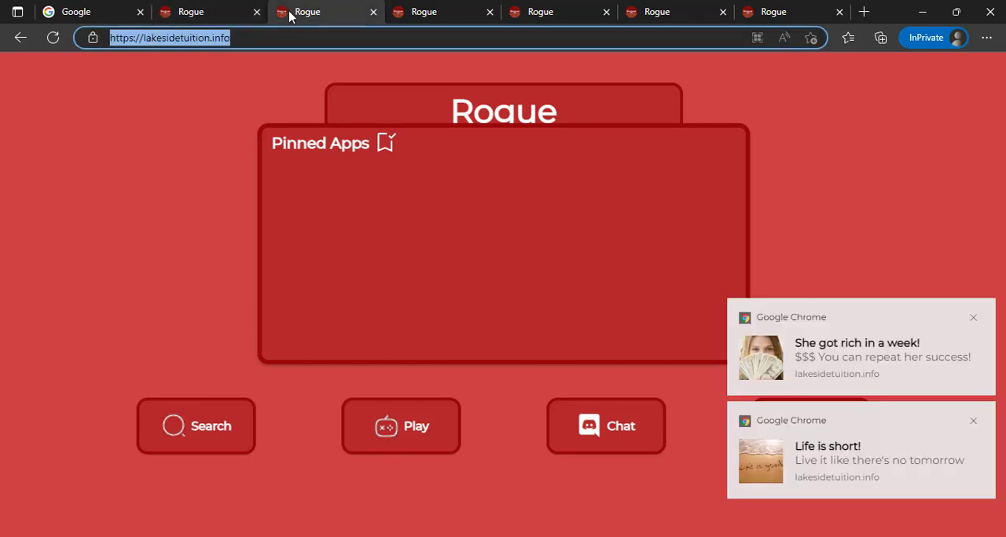
mouse_move(160, 54)
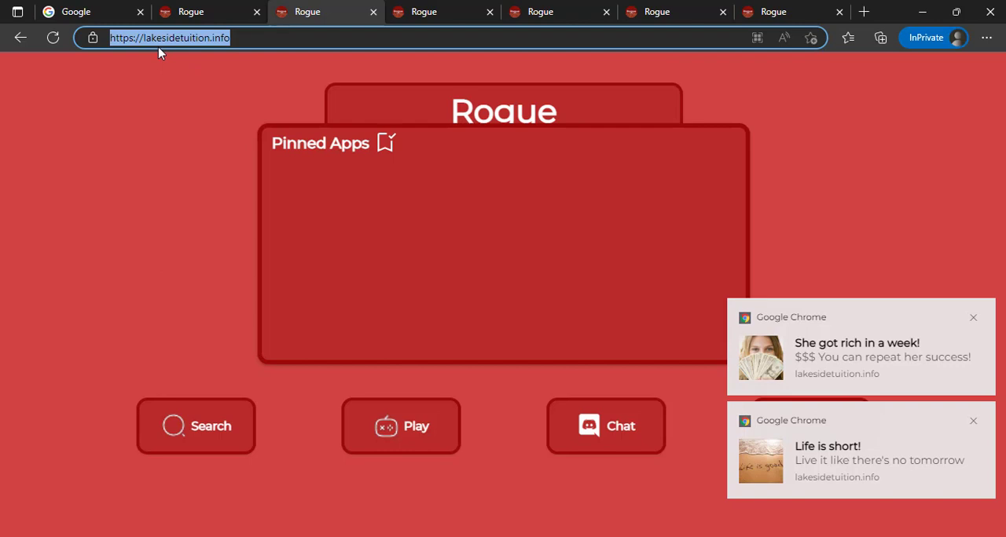
- Show the dory.socalfishkillaz.com mirror with its full address highlighted
click(423, 13)
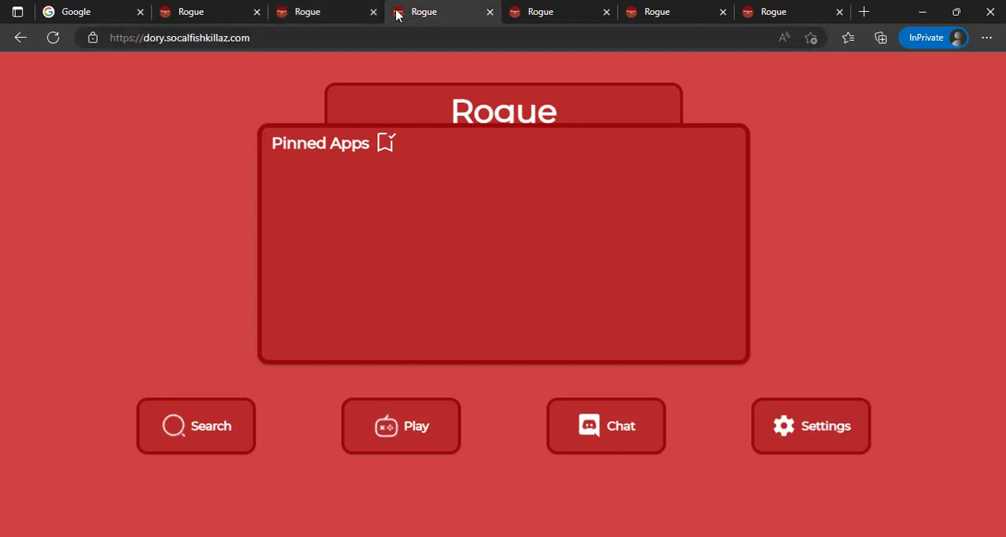
click(179, 37)
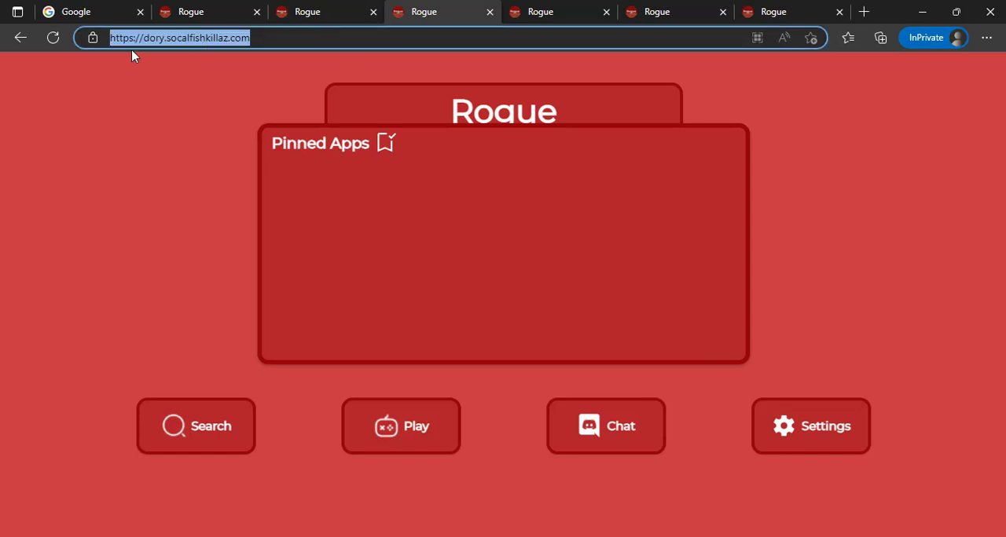
mouse_move(173, 49)
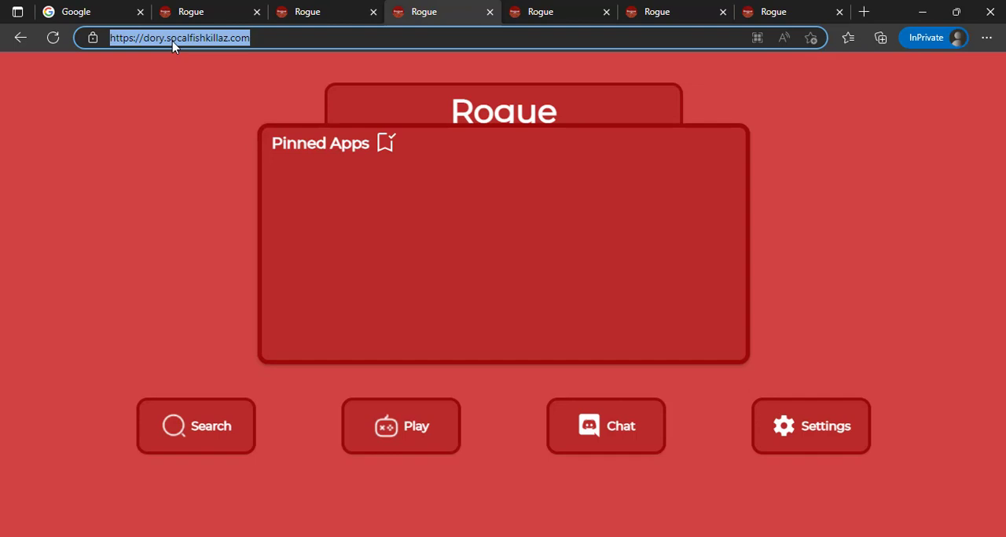
mouse_move(220, 56)
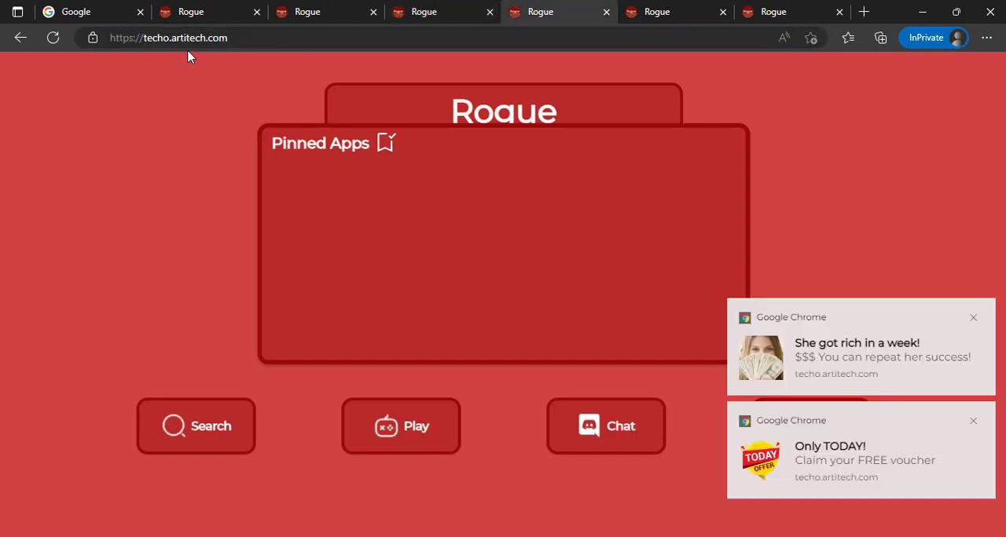
- Highlight the techo.artitech.com address, then the fishingg.kaznets.com address on its own tab
click(166, 38)
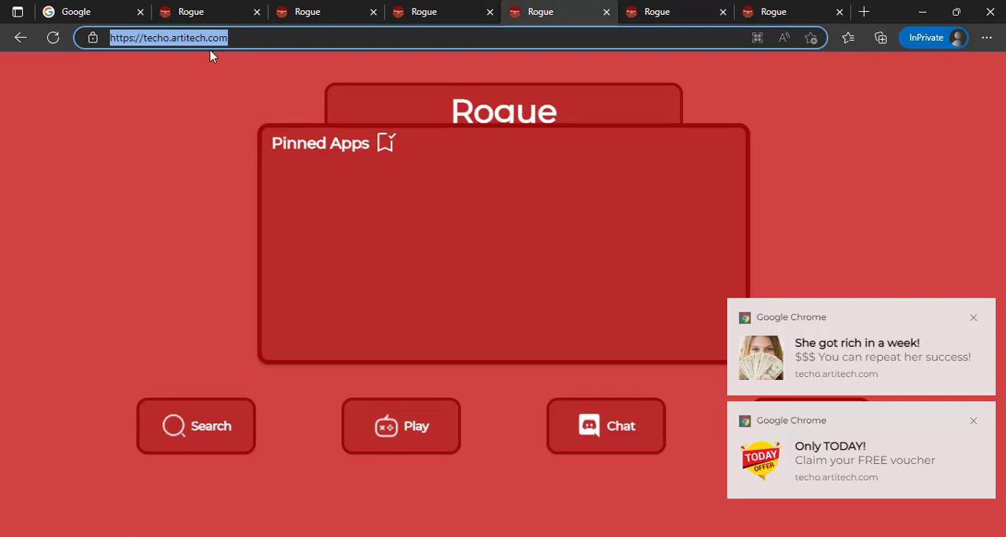
mouse_move(824, 12)
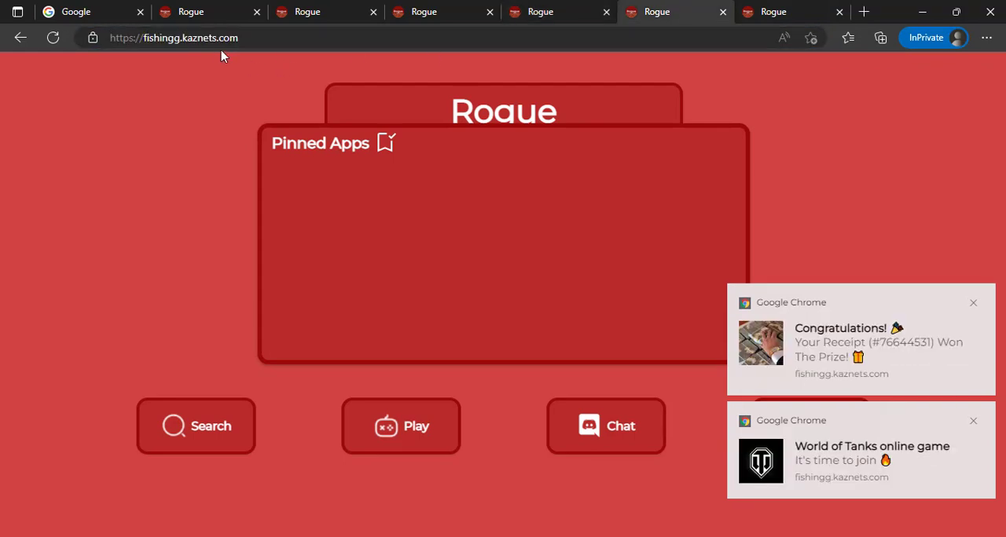
click(173, 38)
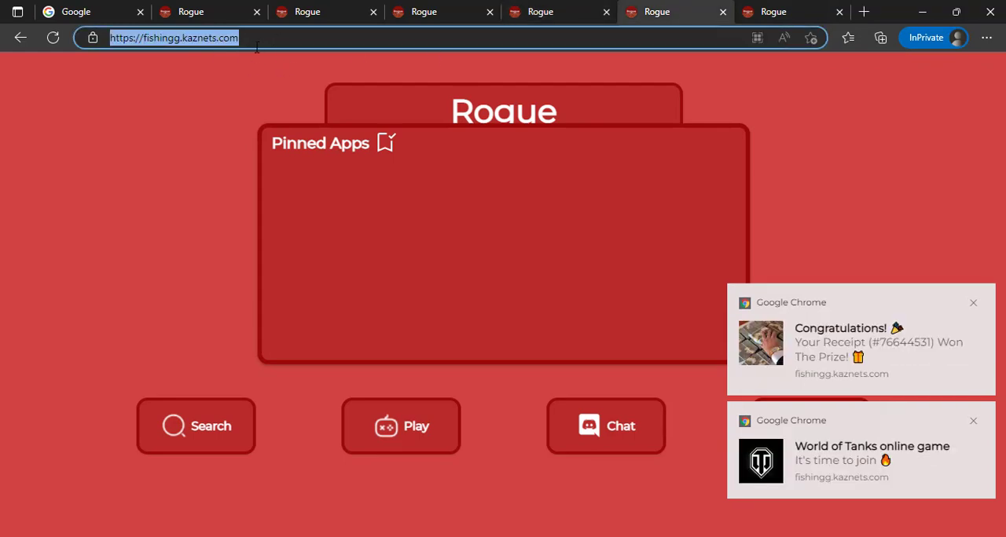
mouse_move(223, 53)
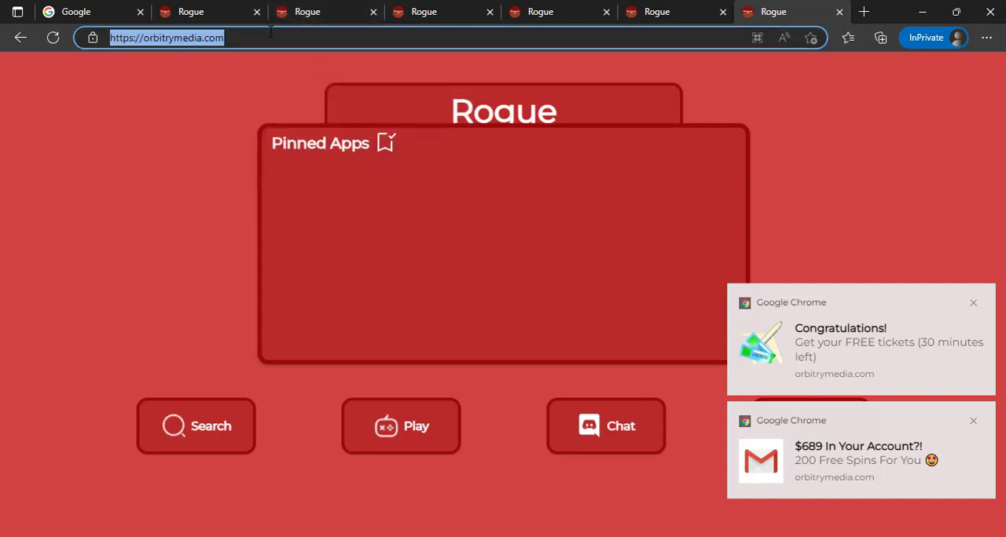
mouse_move(238, 55)
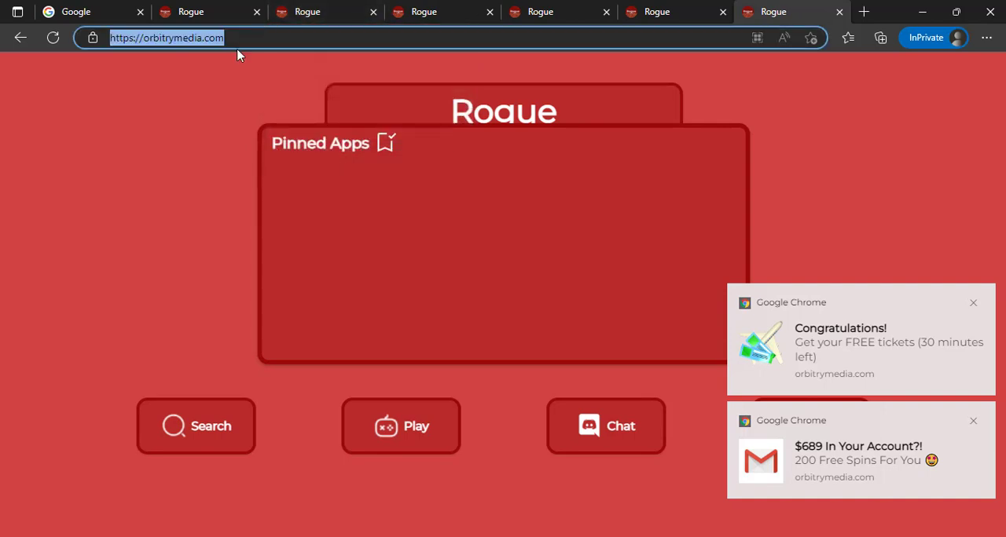
mouse_move(167, 236)
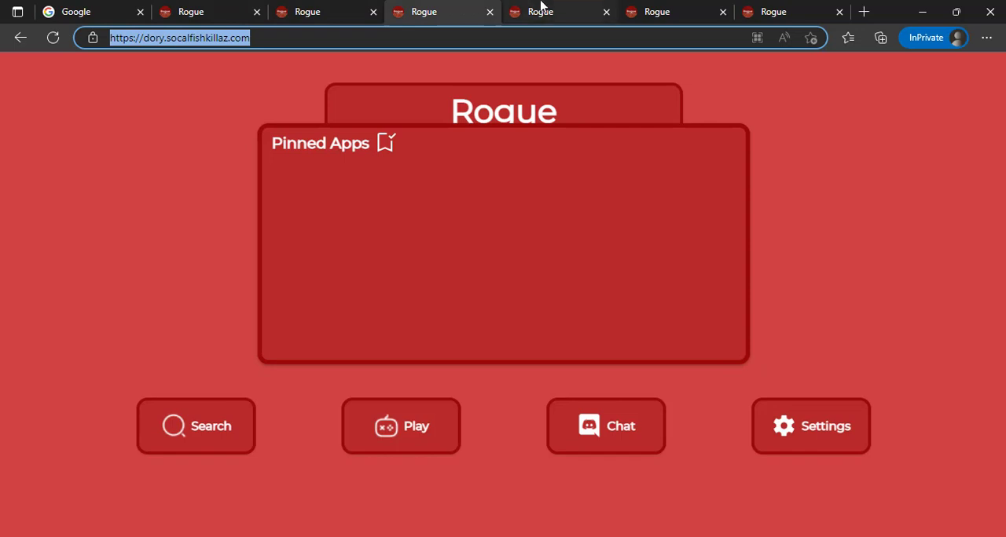
- Revisit the fishingg.kaznets.com mirror, then finish on the orbitrymedia.com mirror
click(676, 11)
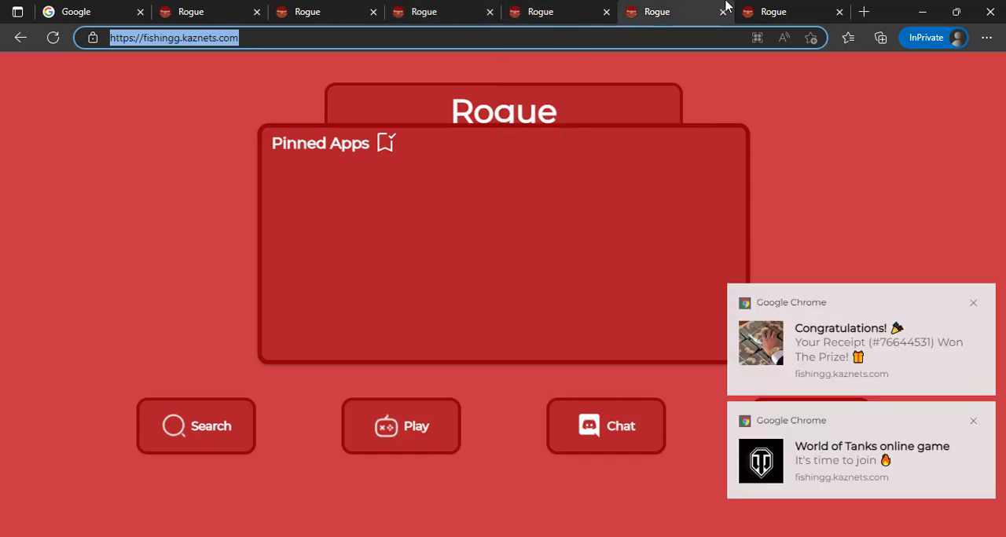
click(792, 11)
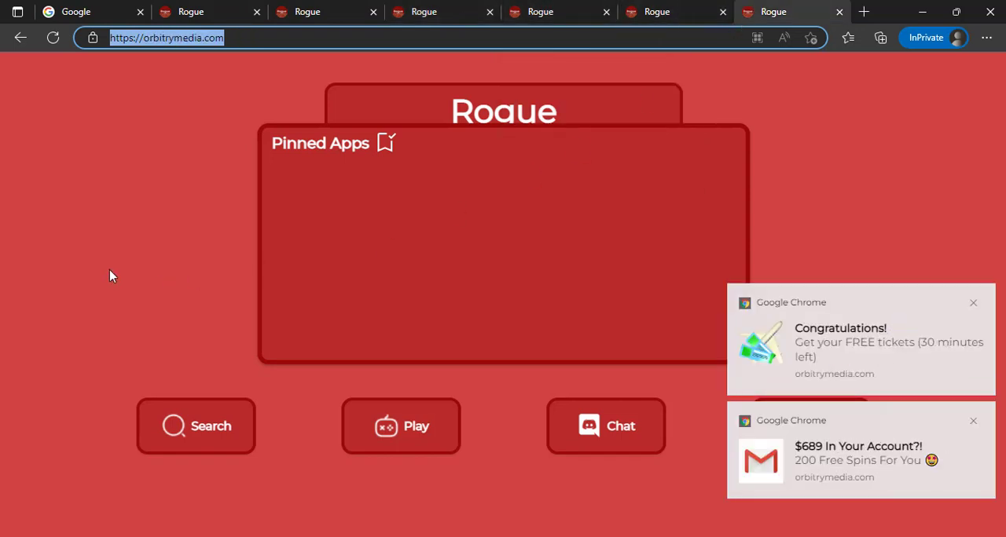